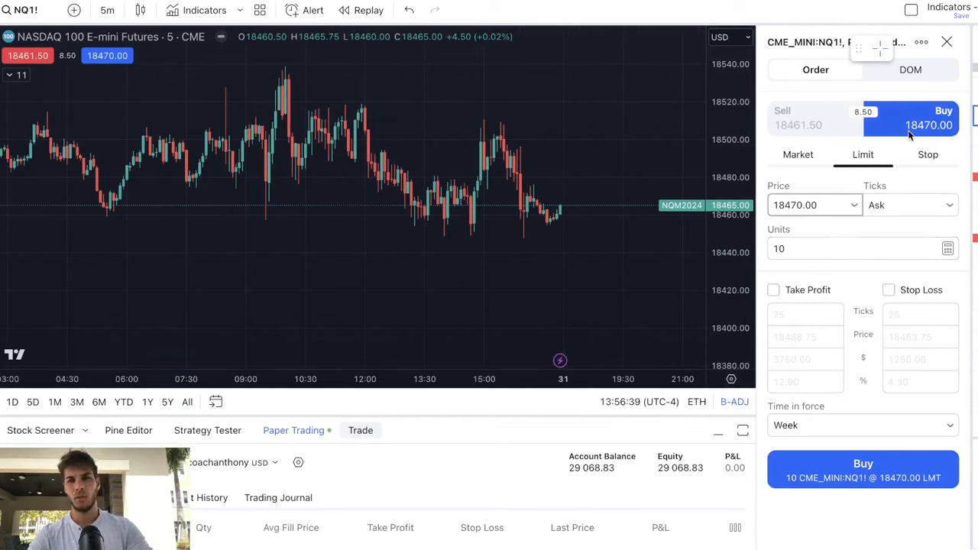
Keep a limit order and enable 60-tick take profit and stop loss brackets
left_click(798, 155)
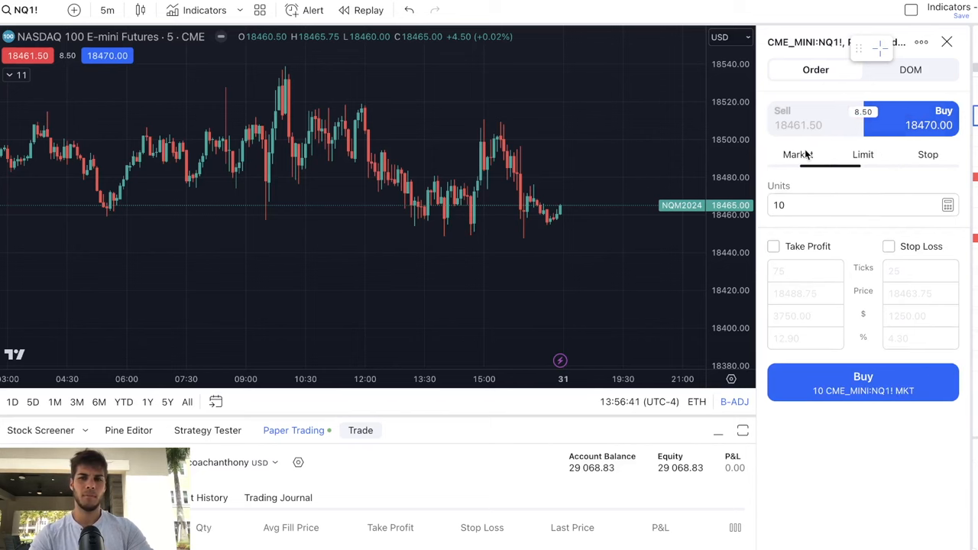
left_click(863, 154)
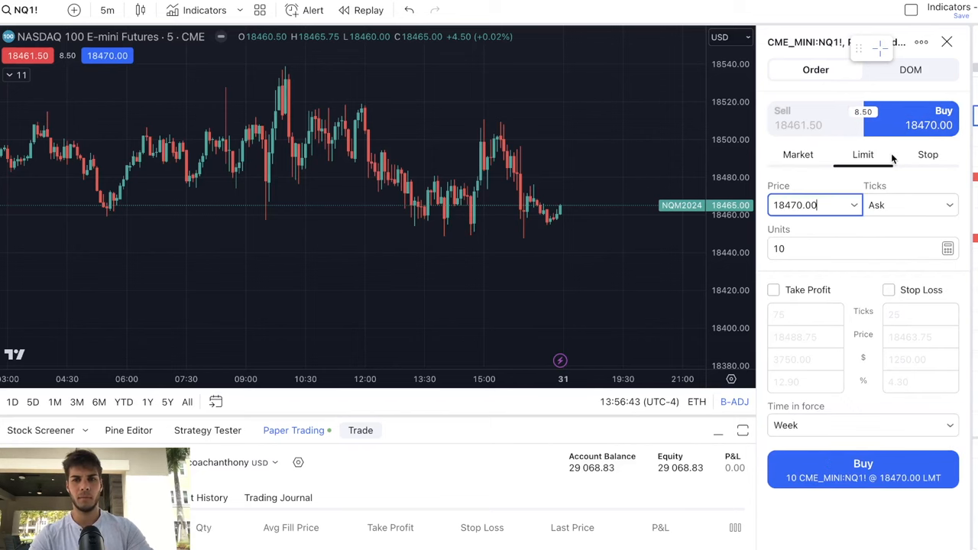
mouse_move(773, 295)
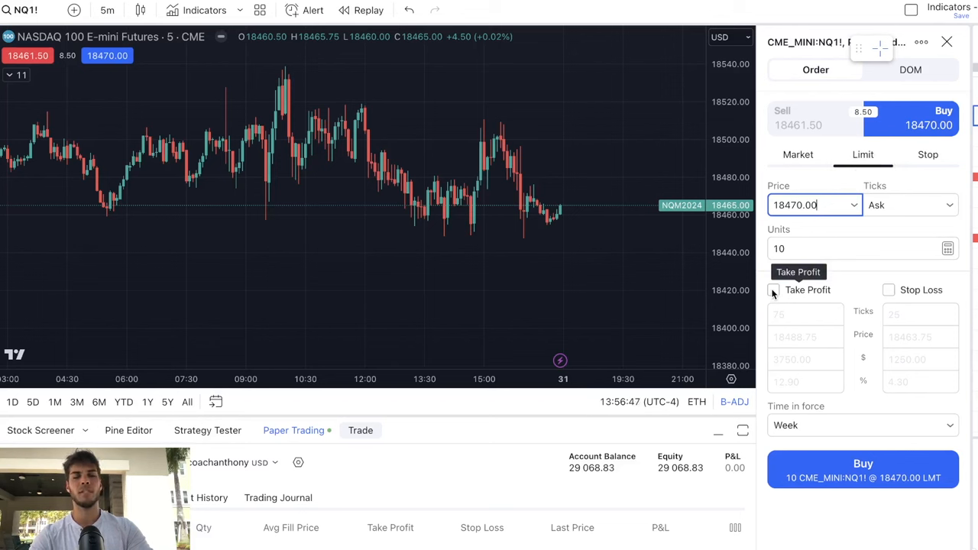
mouse_move(892, 302)
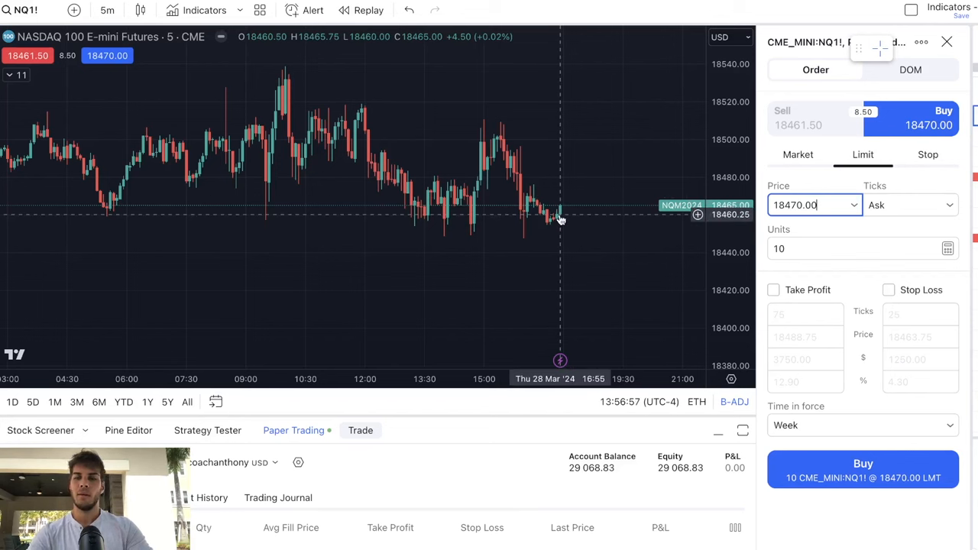
mouse_move(572, 238)
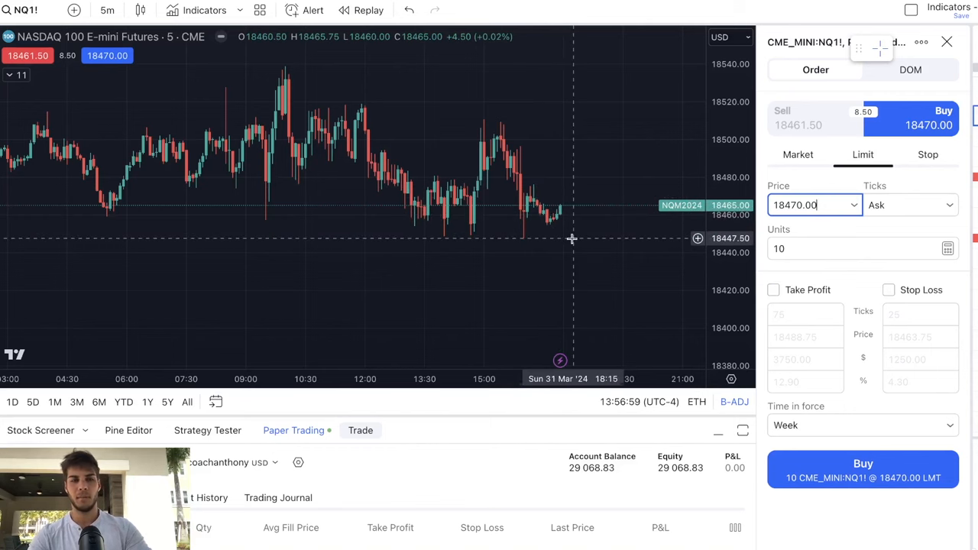
mouse_move(640, 284)
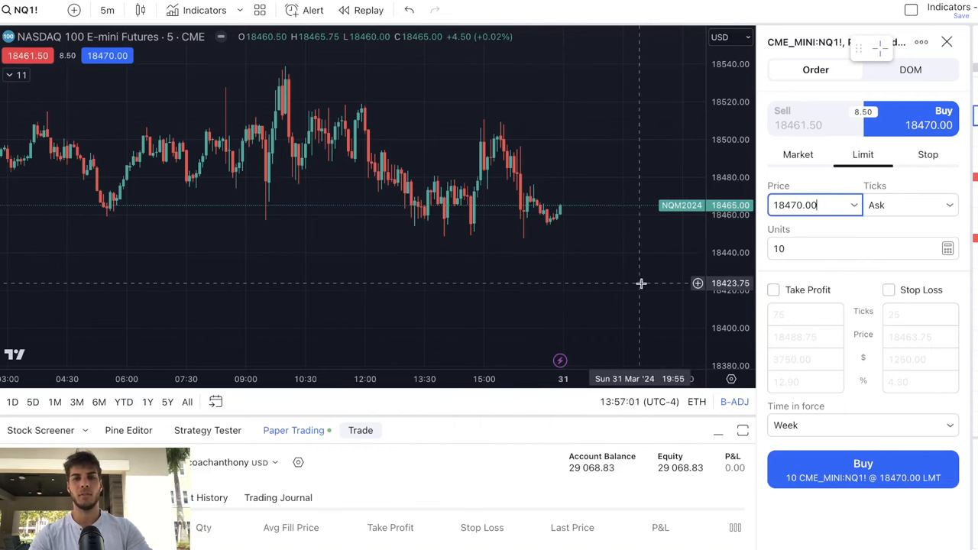
mouse_move(590, 242)
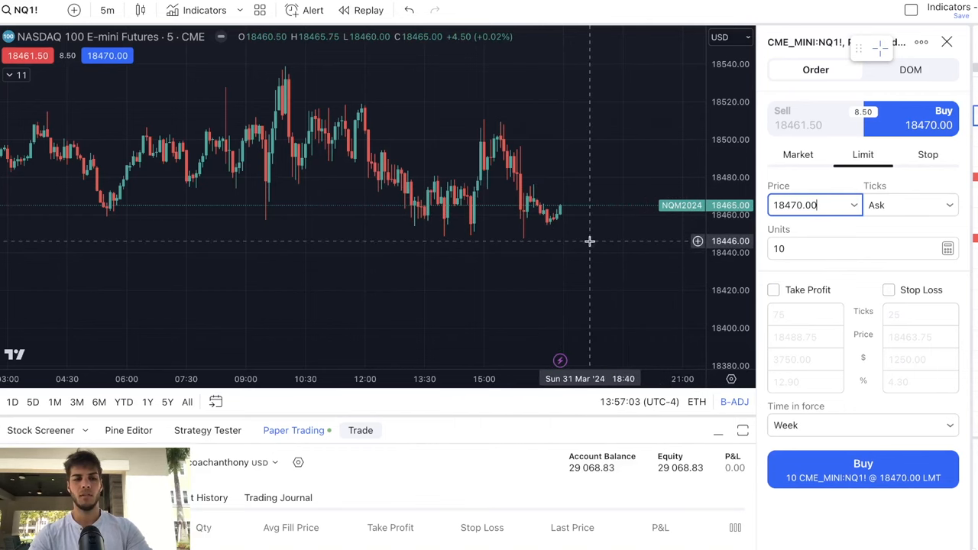
mouse_move(540, 226)
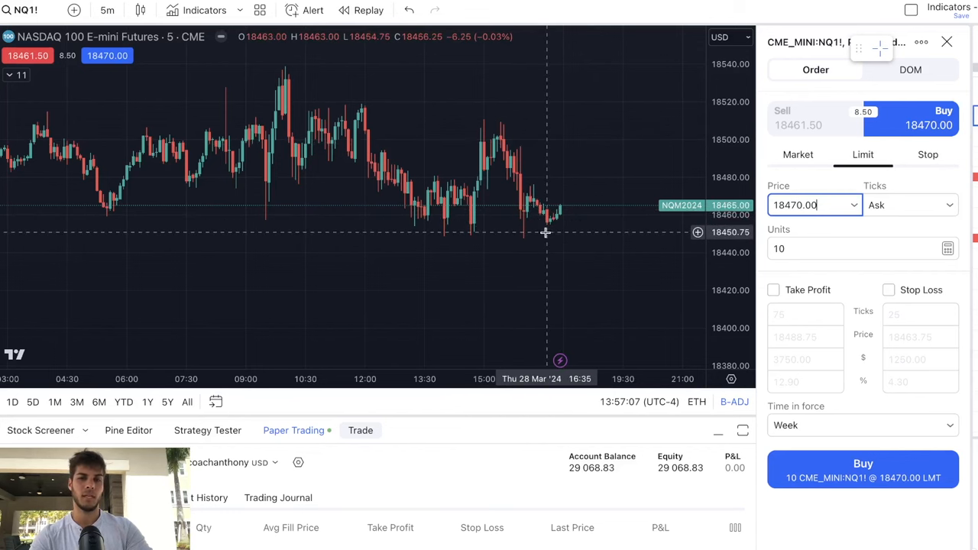
mouse_move(561, 273)
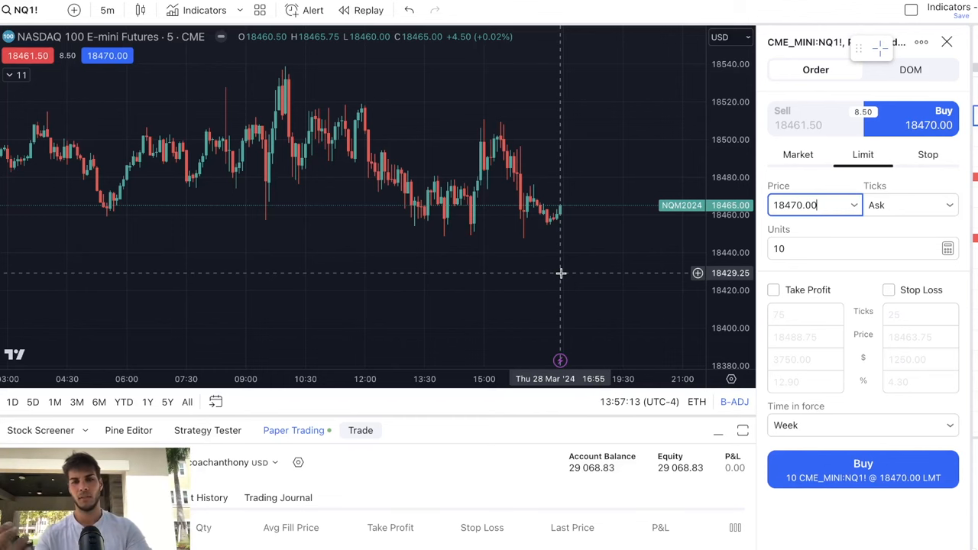
mouse_move(485, 221)
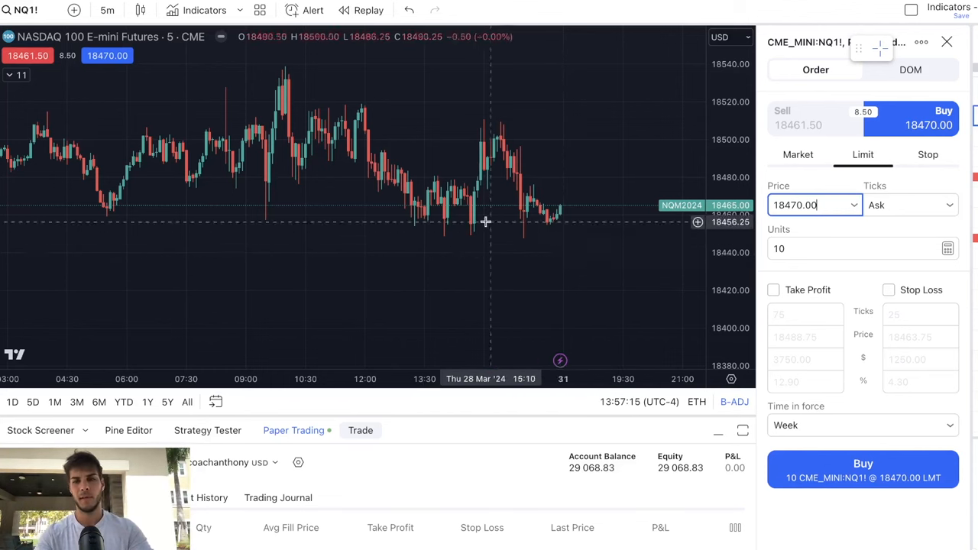
mouse_move(454, 286)
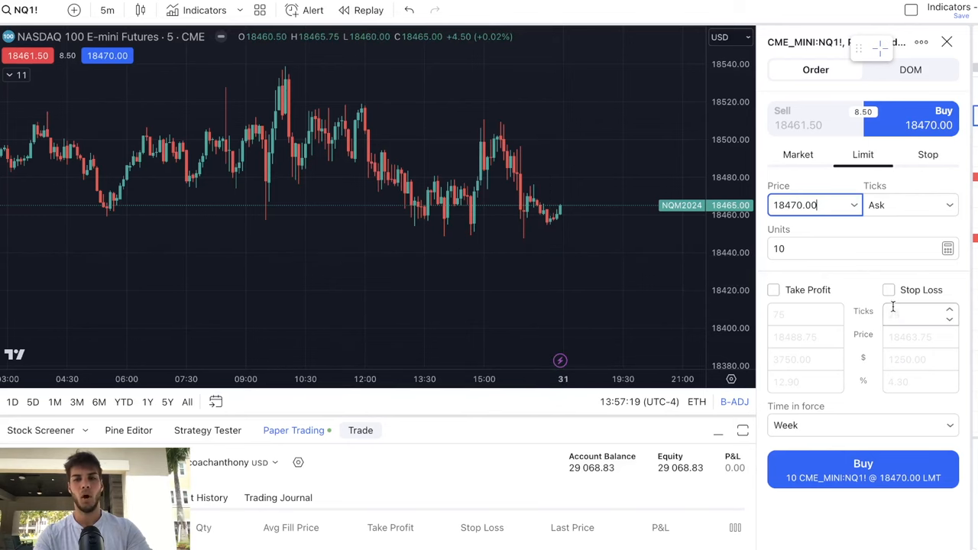
left_click(773, 289)
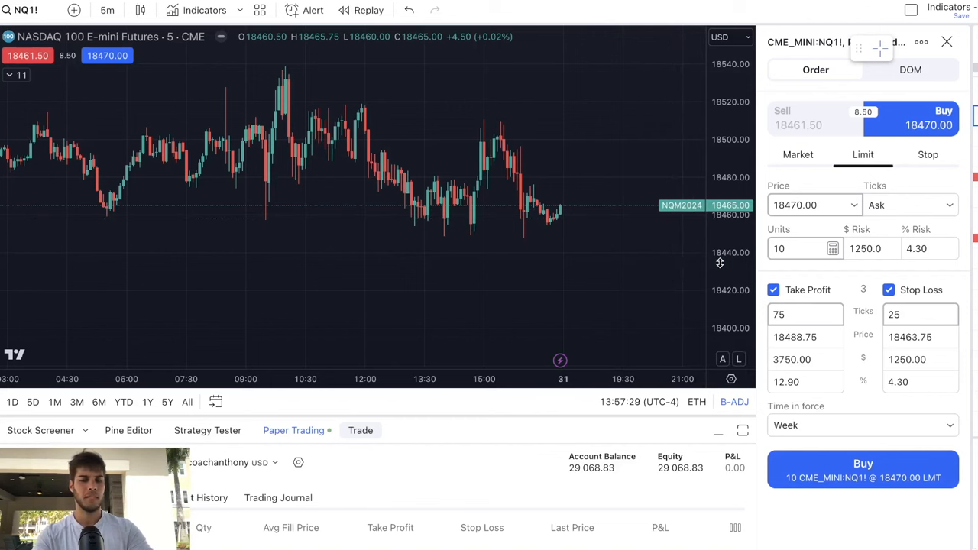
mouse_move(667, 188)
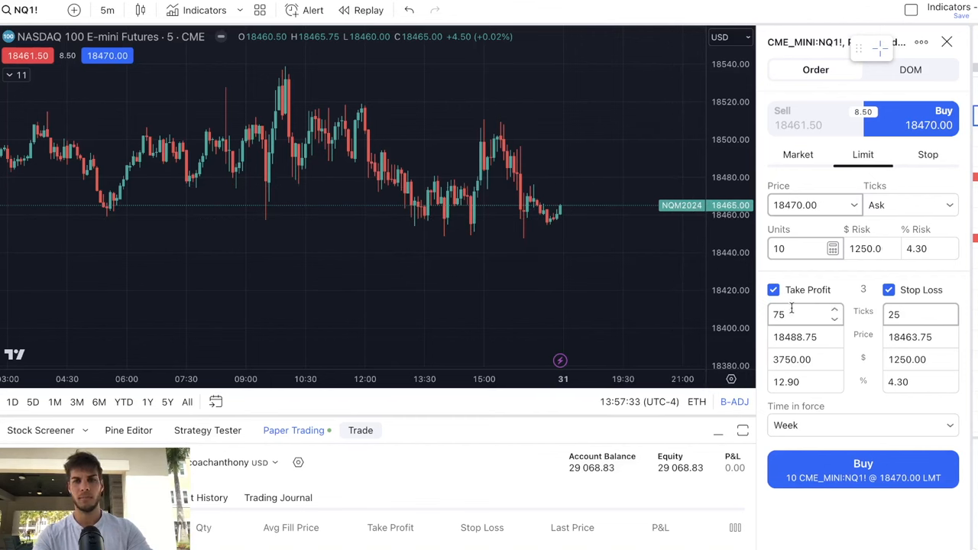
type("60")
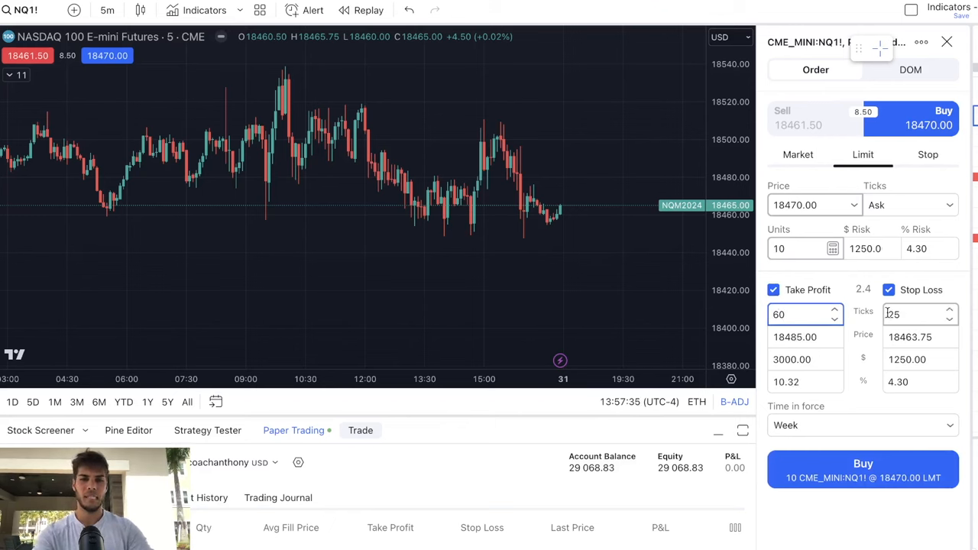
type("60")
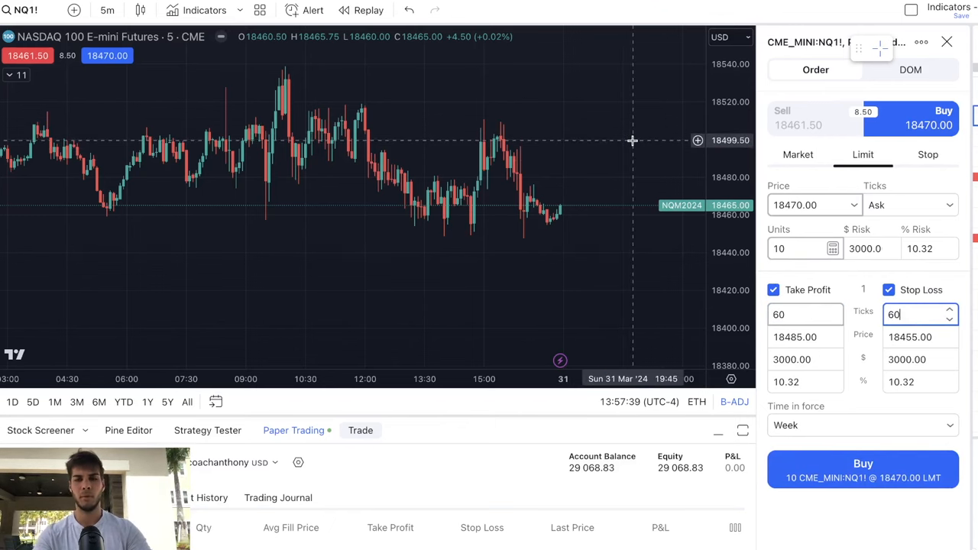
Keep the limit price offset anchored at the Ask
left_click(909, 205)
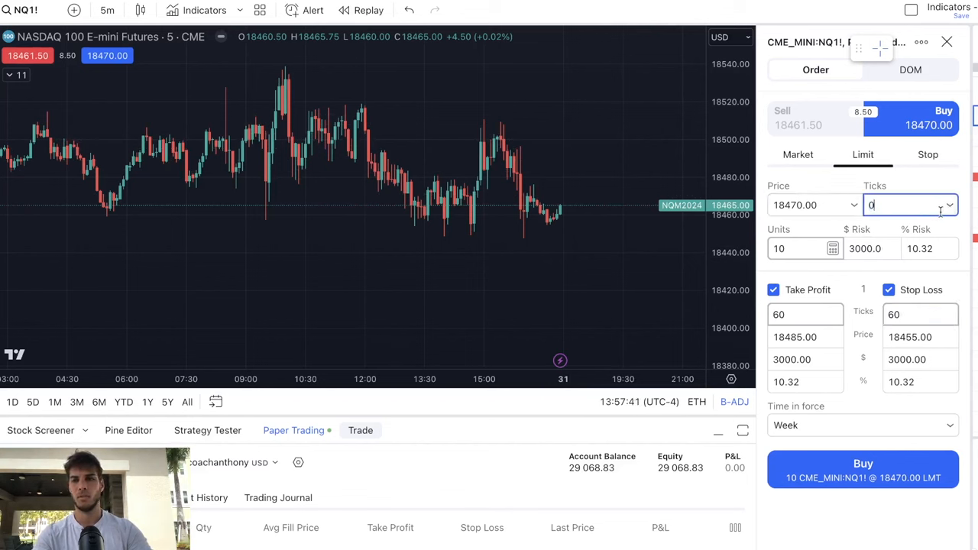
left_click(910, 205)
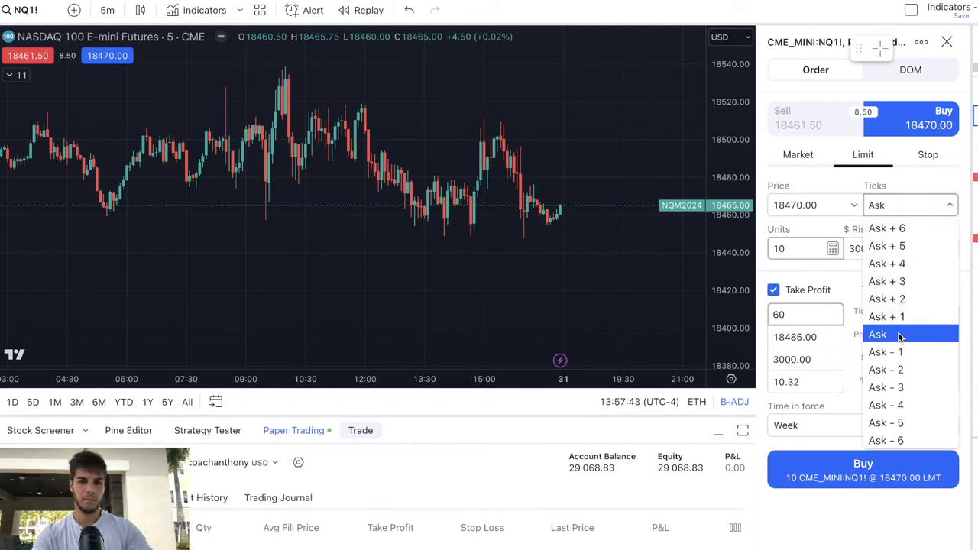
left_click(877, 334)
type("1")
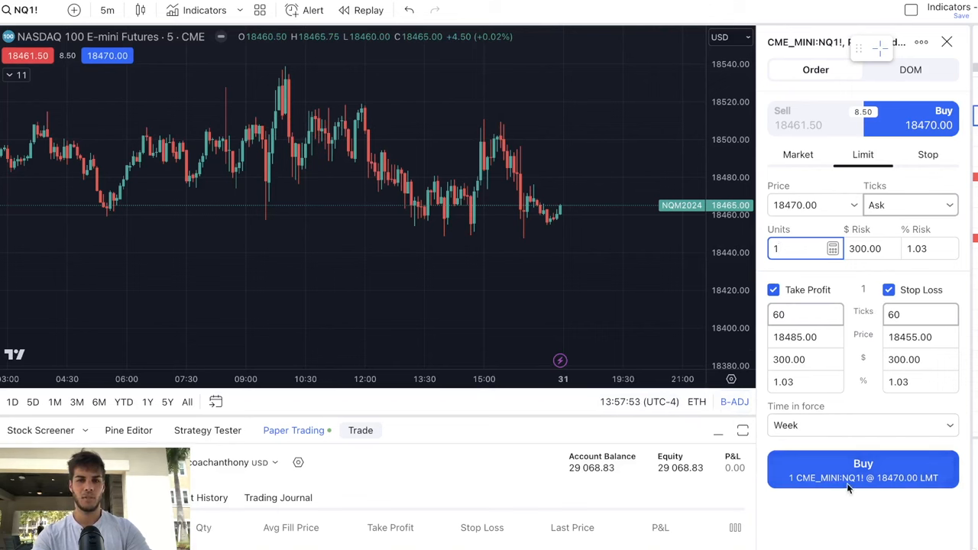
Submit the 1-contract NQ1! buy limit at 18470 with its brackets
left_click(863, 469)
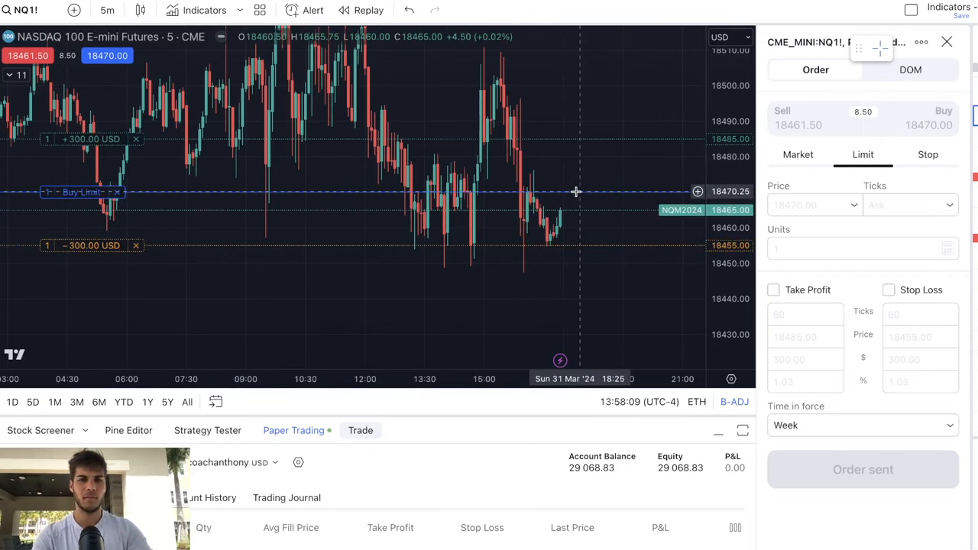
mouse_move(526, 274)
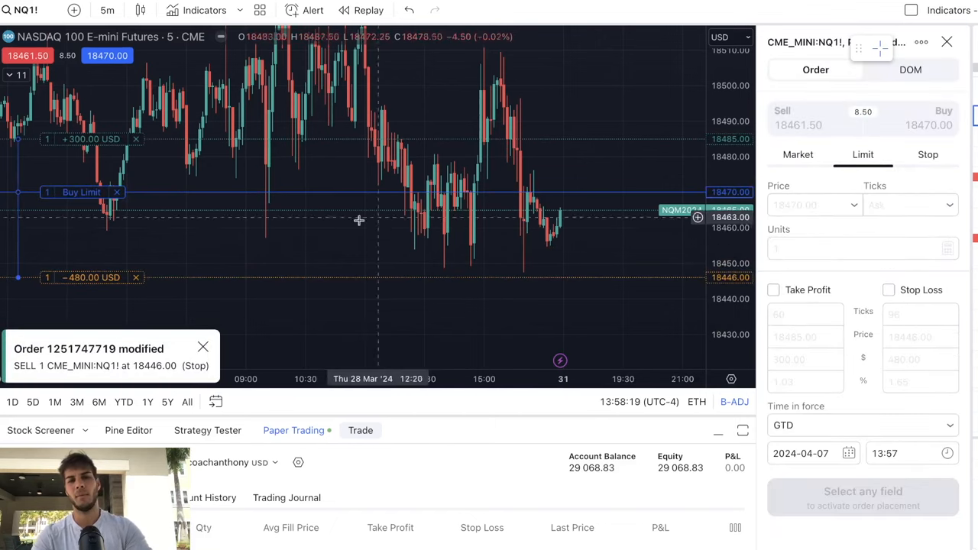
mouse_move(474, 251)
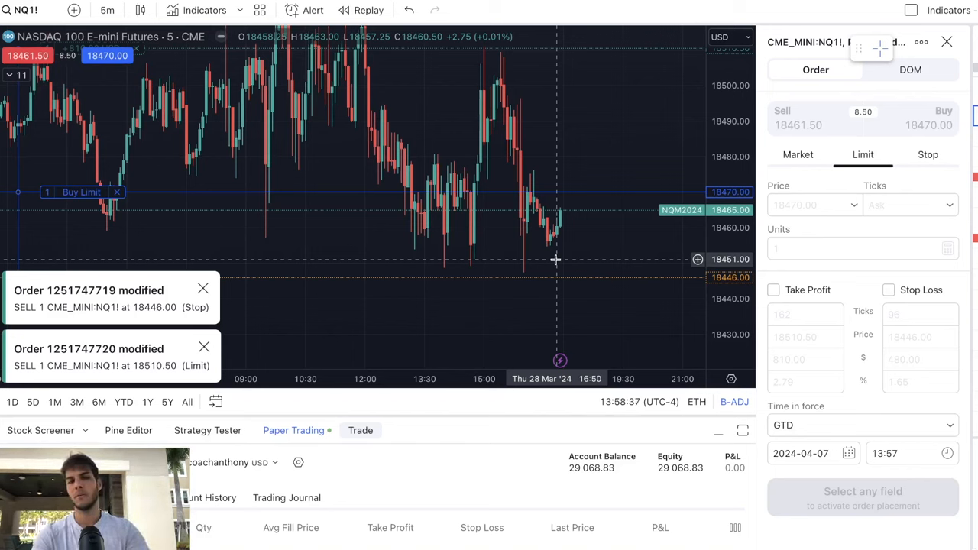
mouse_move(561, 283)
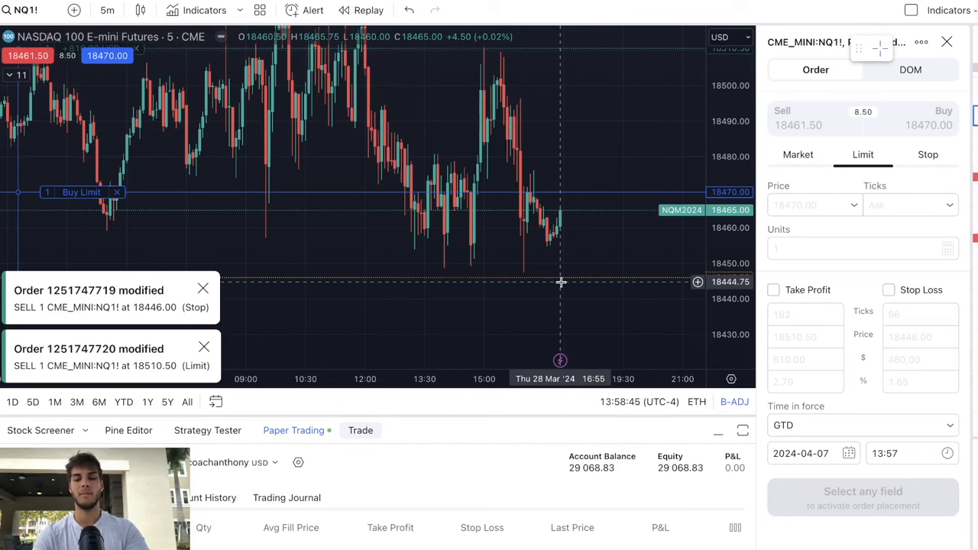
mouse_move(513, 287)
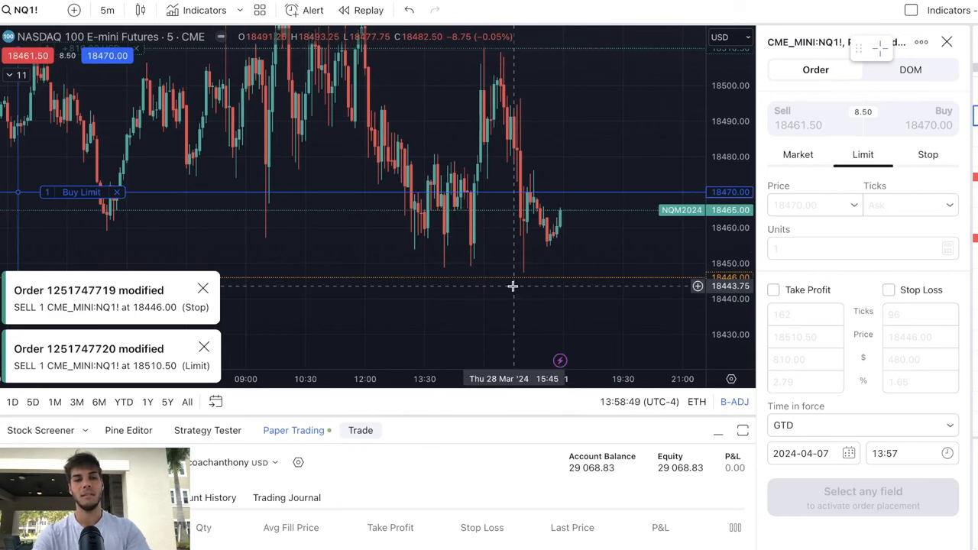
mouse_move(421, 337)
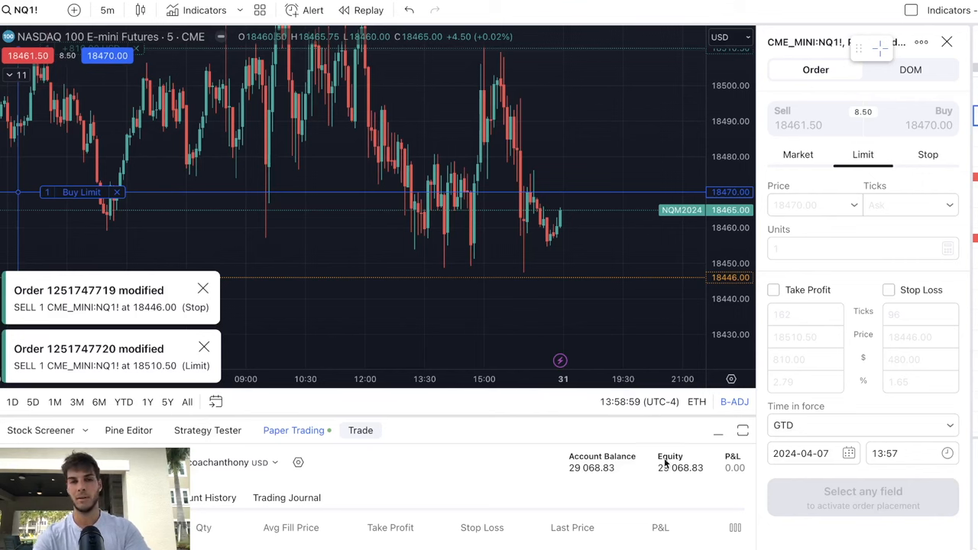
mouse_move(495, 293)
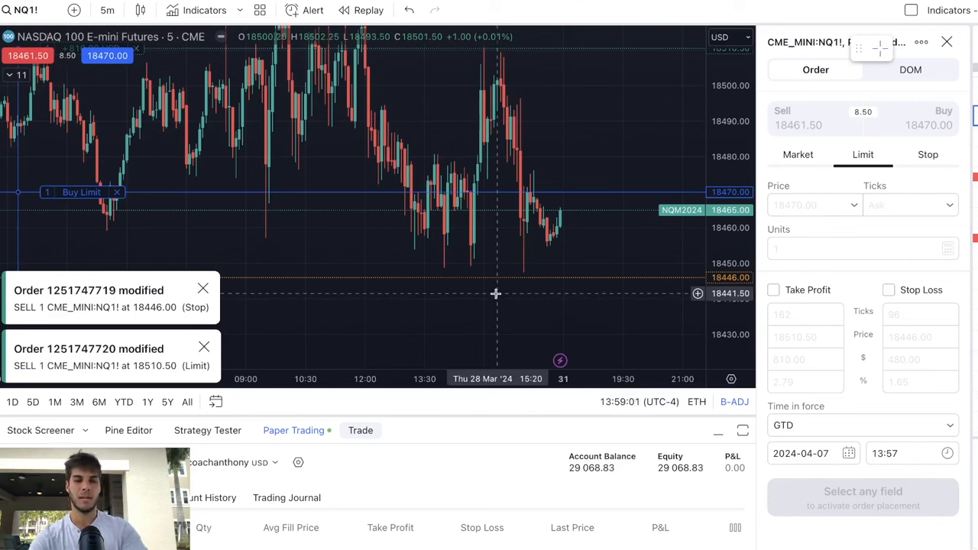
mouse_move(630, 166)
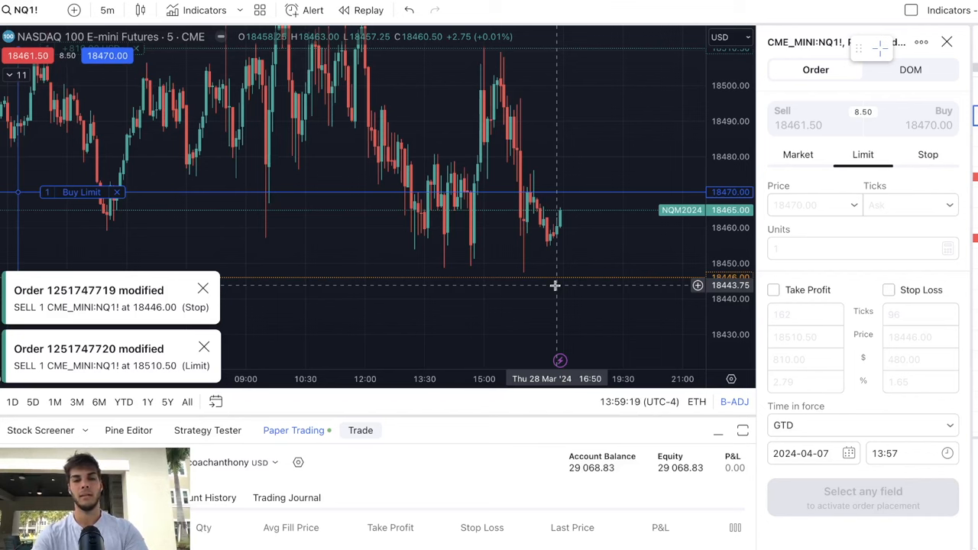
mouse_move(564, 342)
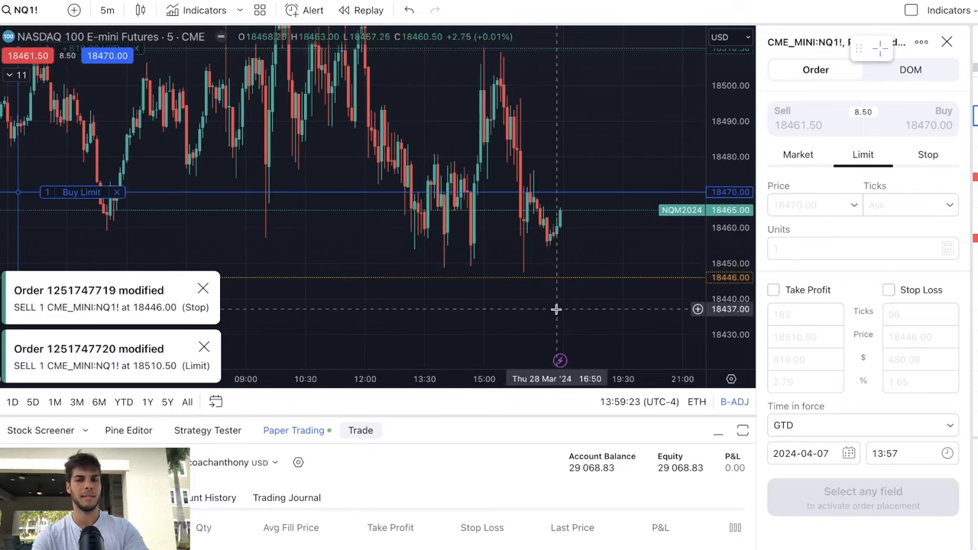
mouse_move(611, 329)
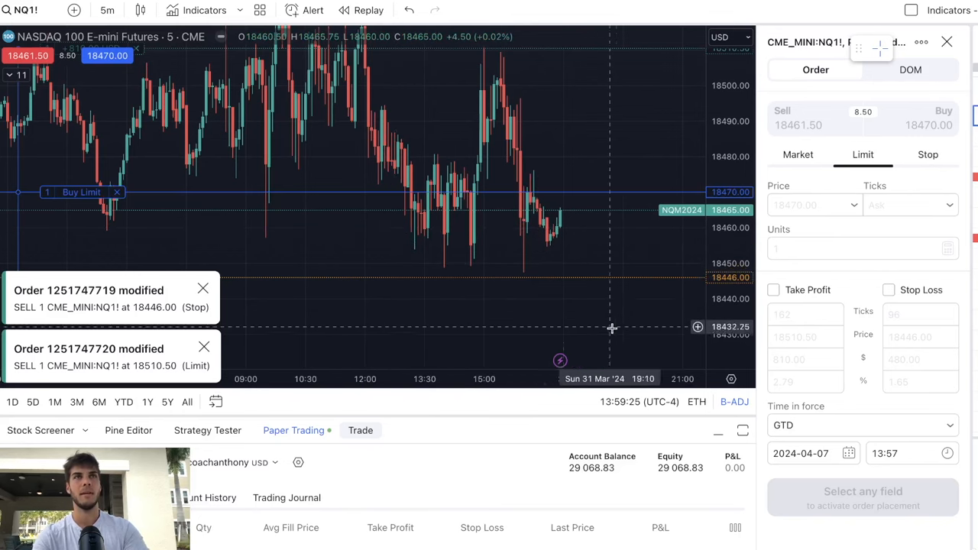
mouse_move(623, 325)
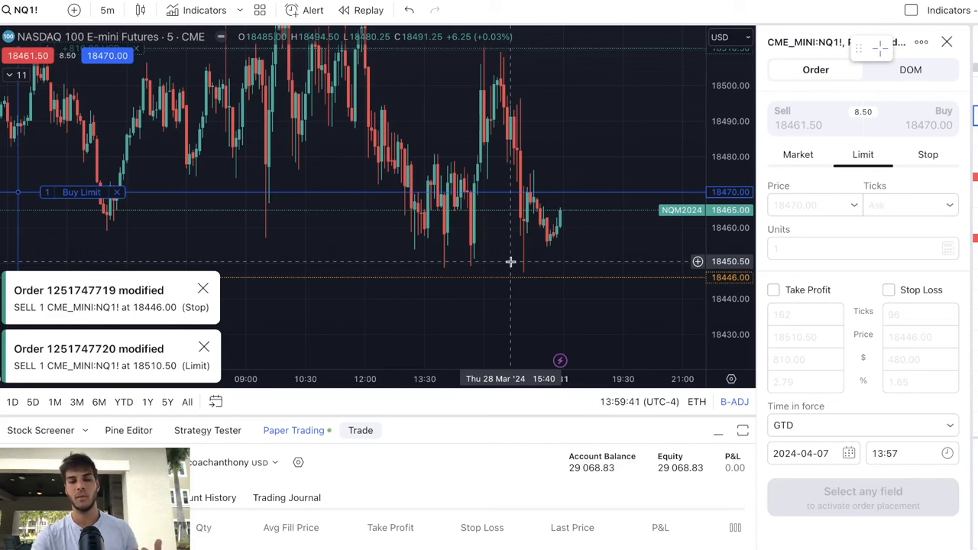
mouse_move(554, 275)
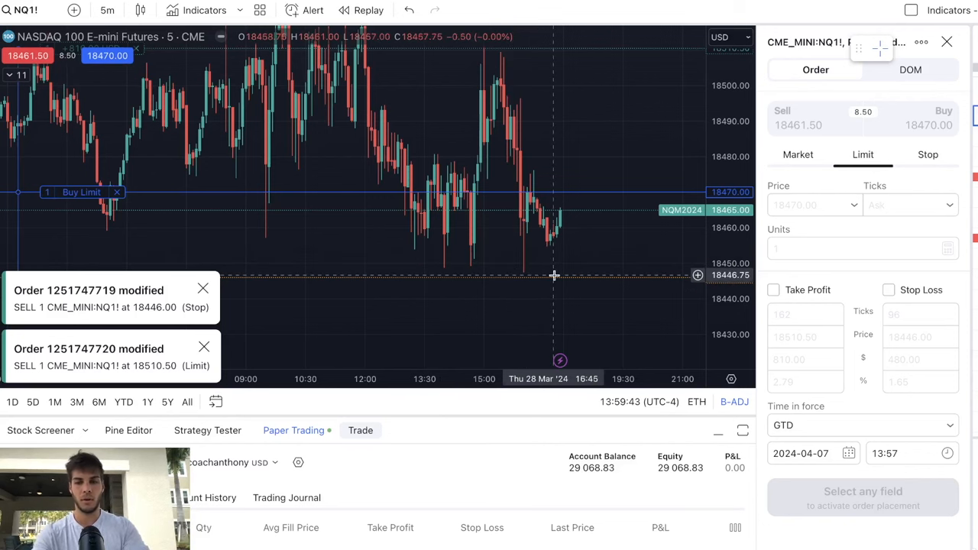
mouse_move(541, 292)
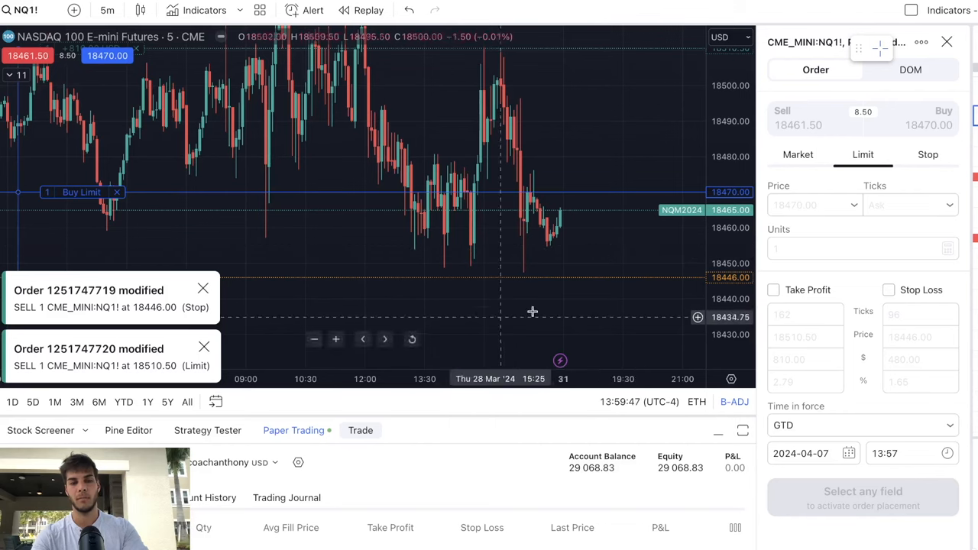
mouse_move(622, 263)
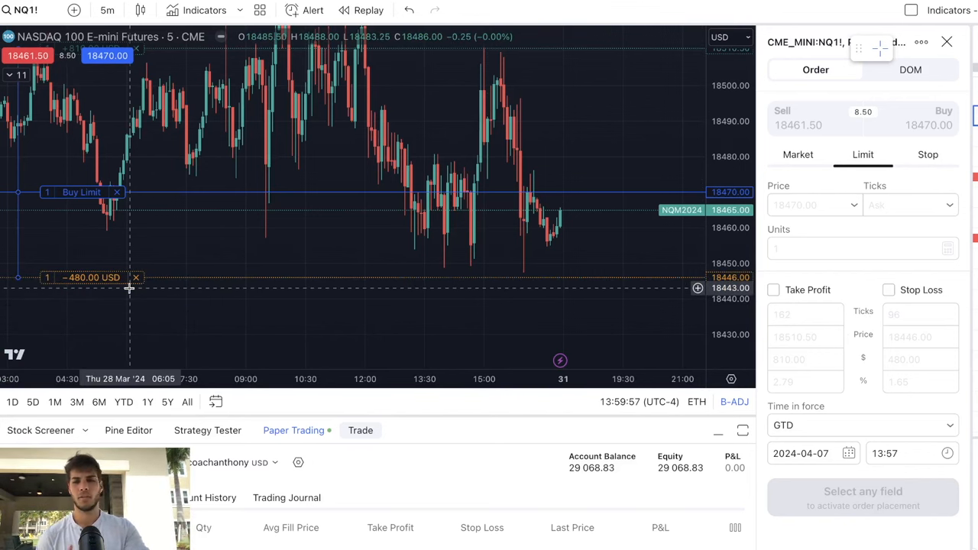
mouse_move(260, 240)
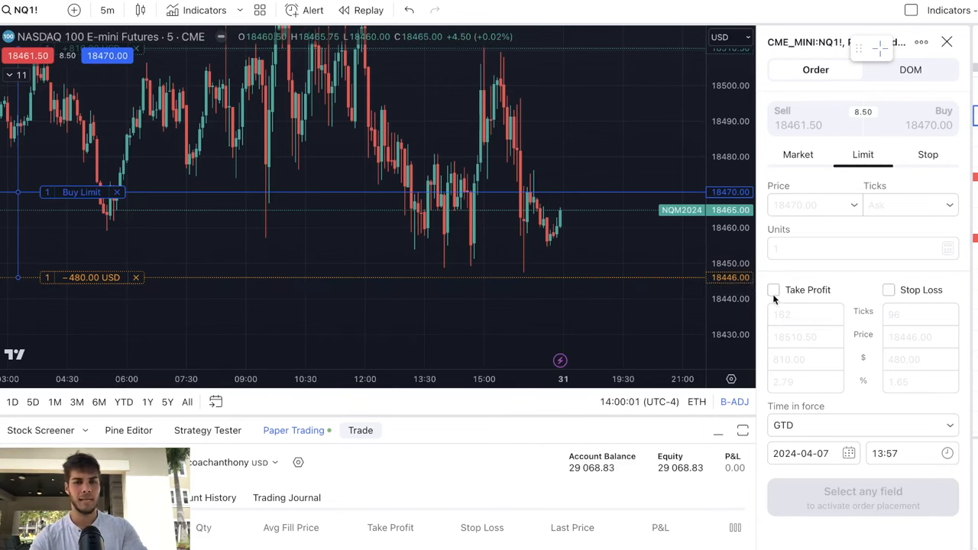
mouse_move(594, 294)
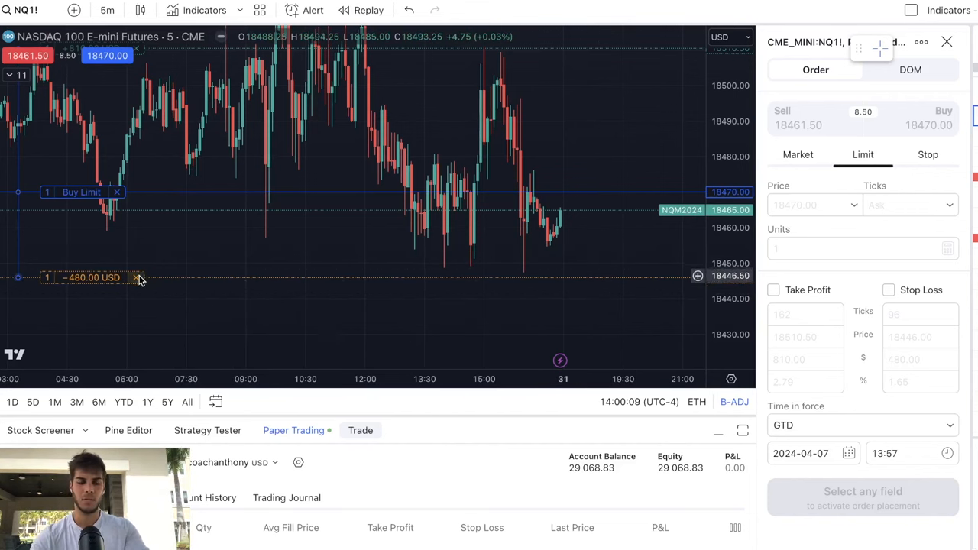
mouse_move(139, 277)
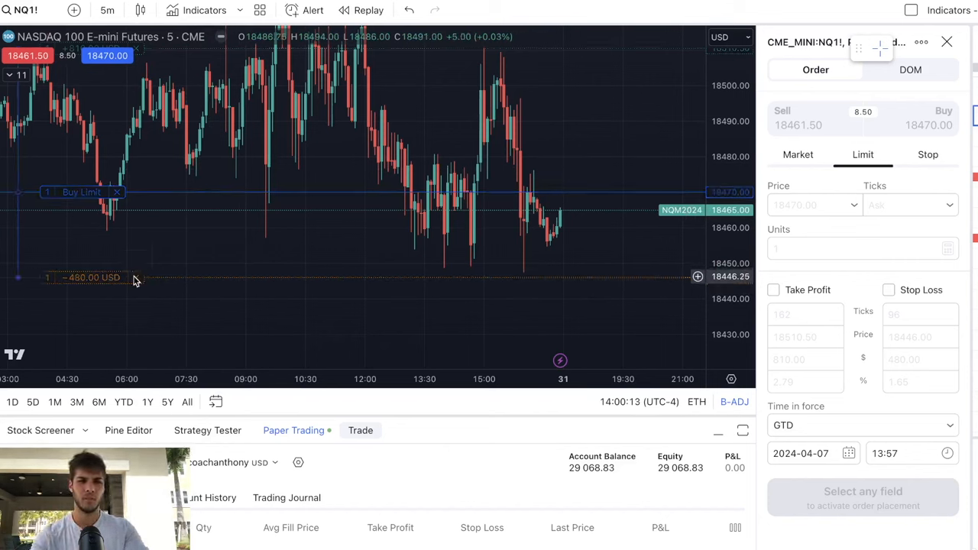
left_click(135, 277)
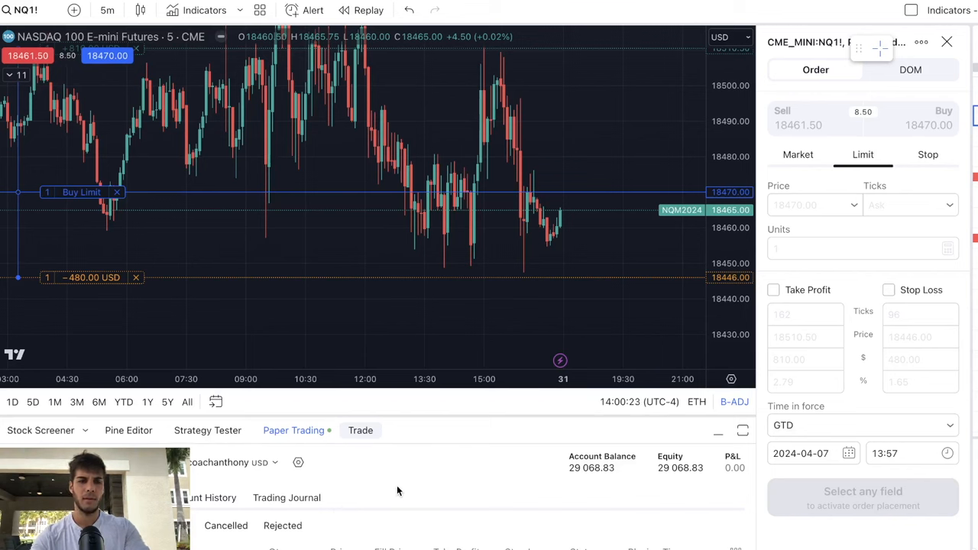
mouse_move(502, 253)
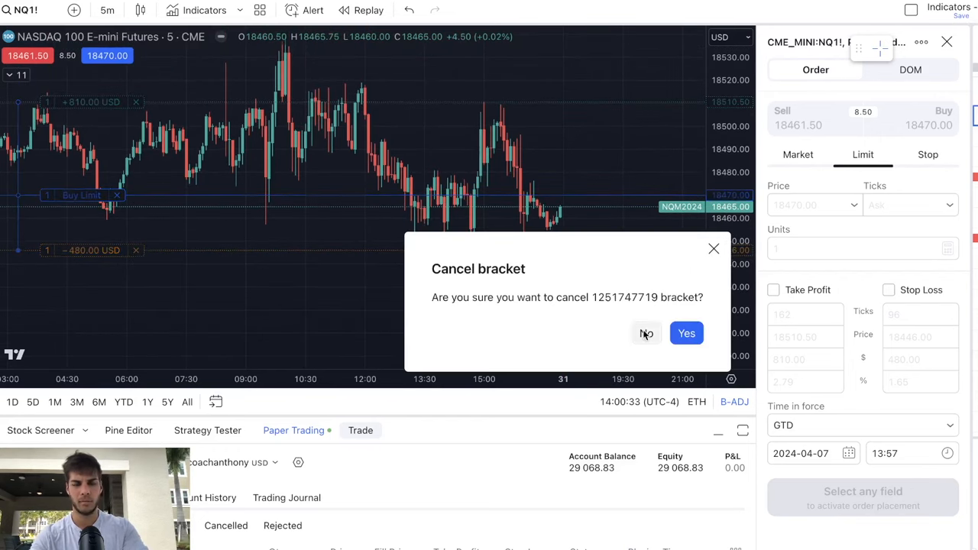
left_click(646, 333)
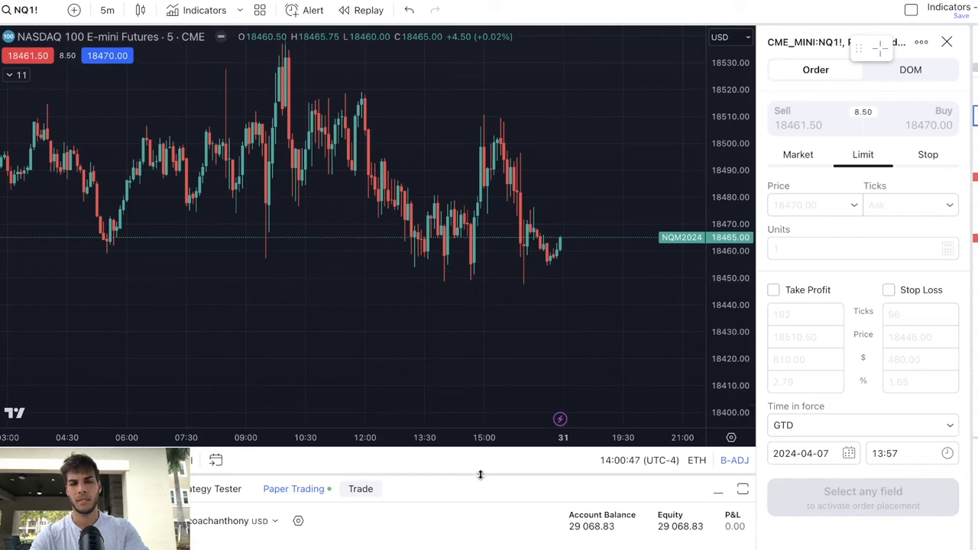
mouse_move(575, 306)
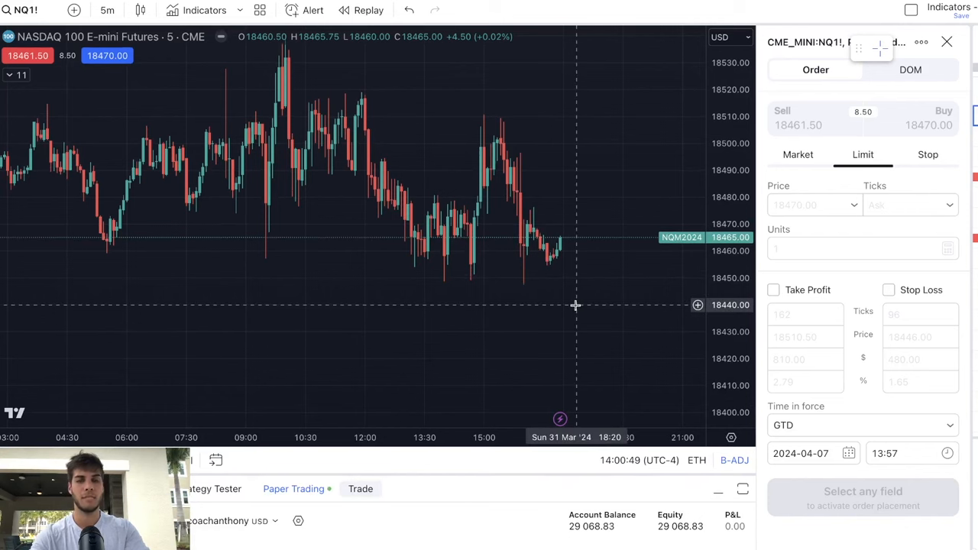
mouse_move(547, 293)
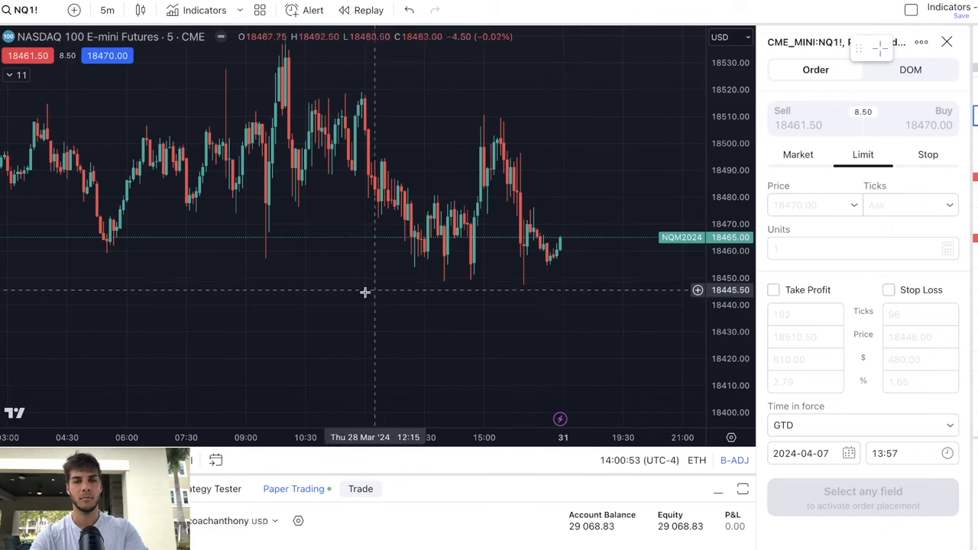
mouse_move(511, 273)
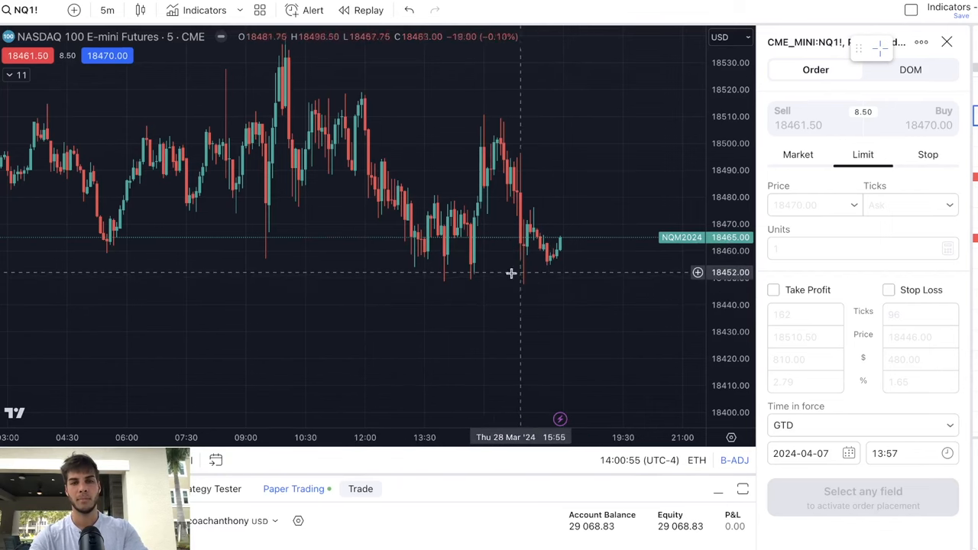
mouse_move(450, 286)
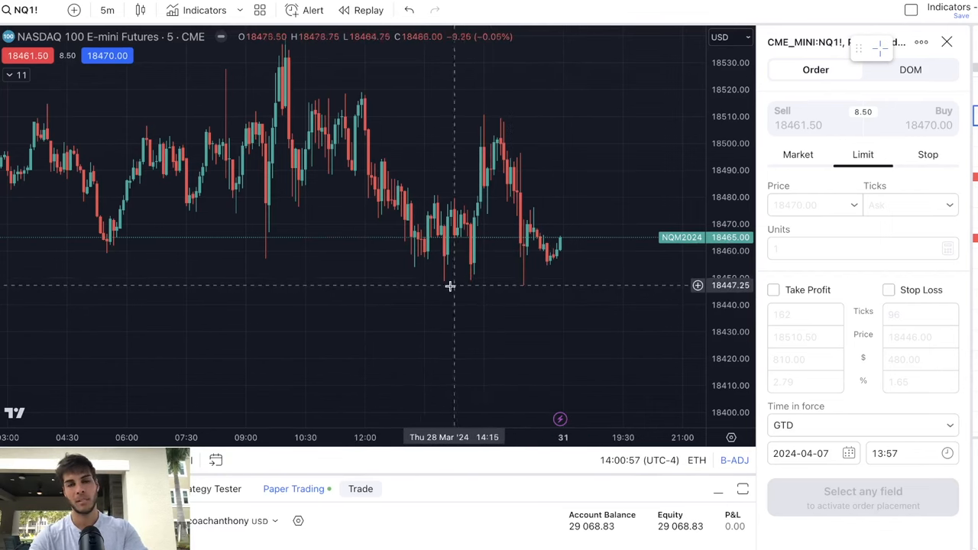
mouse_move(466, 307)
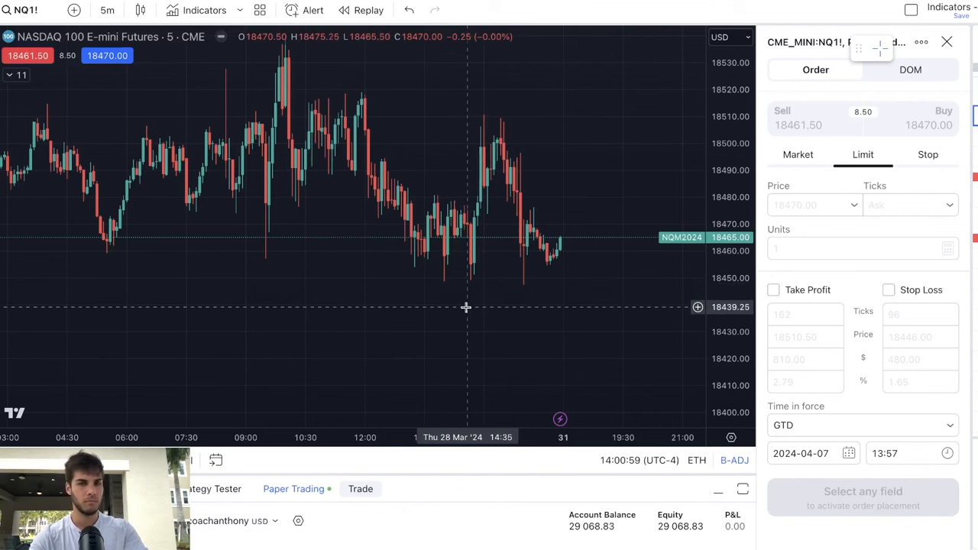